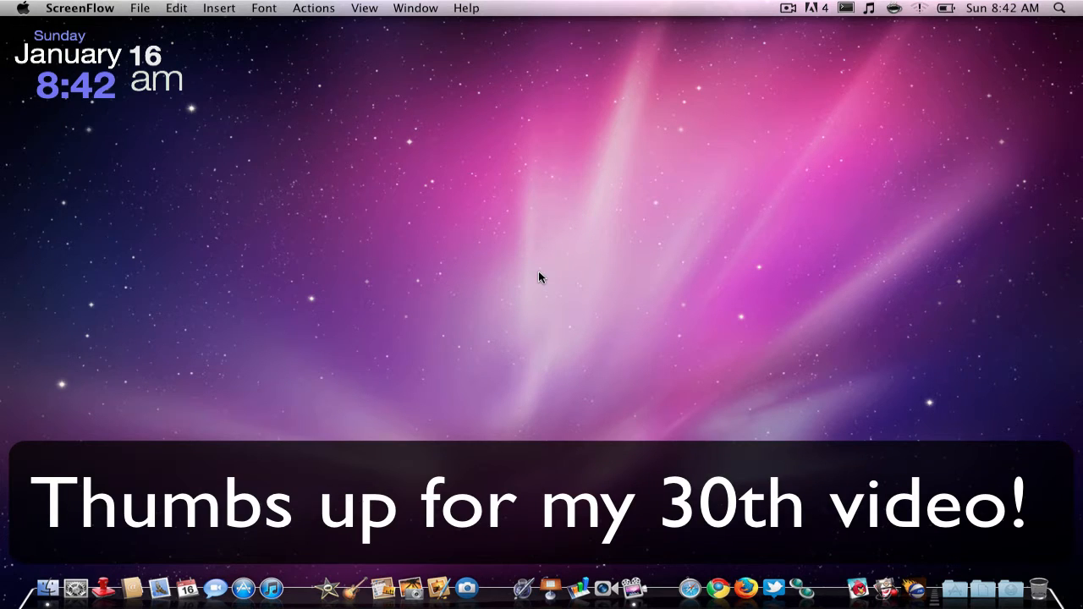
{"action": "mouse_move", "coordinate": [640, 455]}
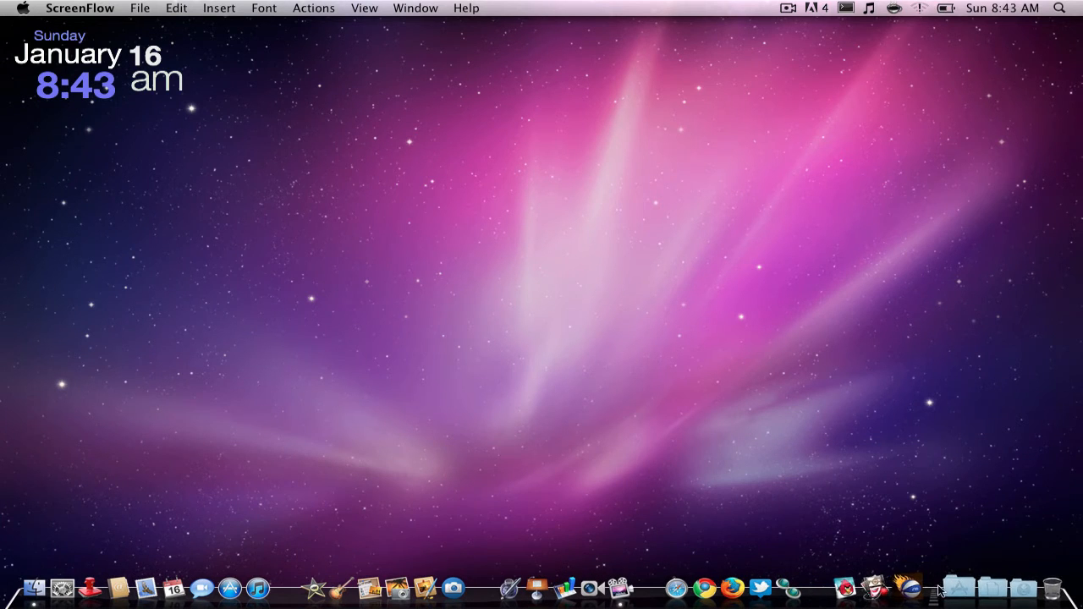
{"action": "mouse_move", "coordinate": [958, 587]}
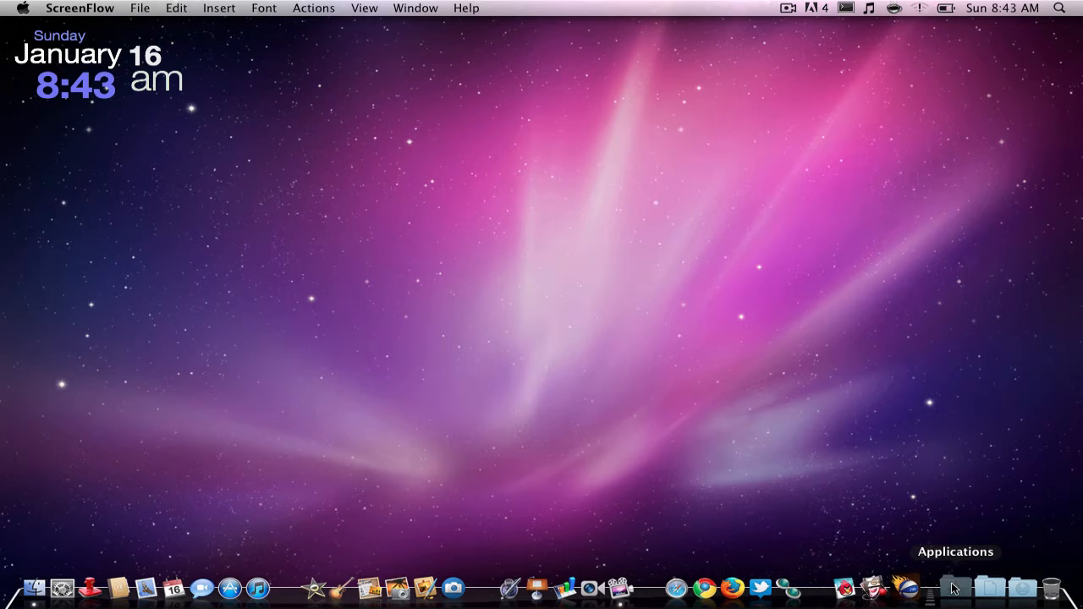
- Show the Applications folder contents from the Dock stack
{"action": "left_click", "coordinate": [956, 585]}
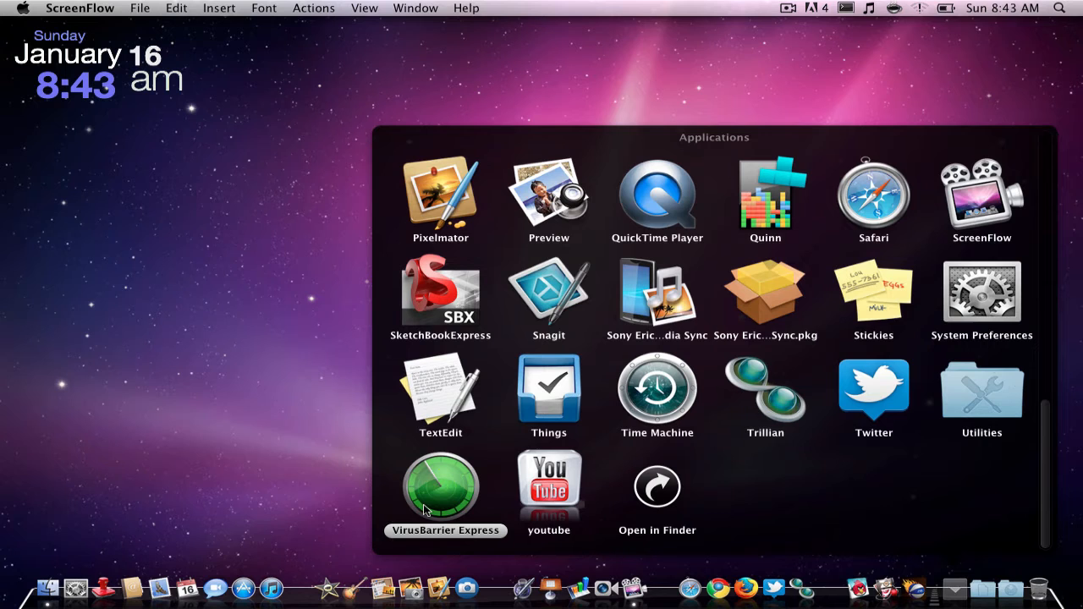
- Launch VirusBarrier Express so its on-demand scanner window appears
{"action": "left_click", "coordinate": [457, 500]}
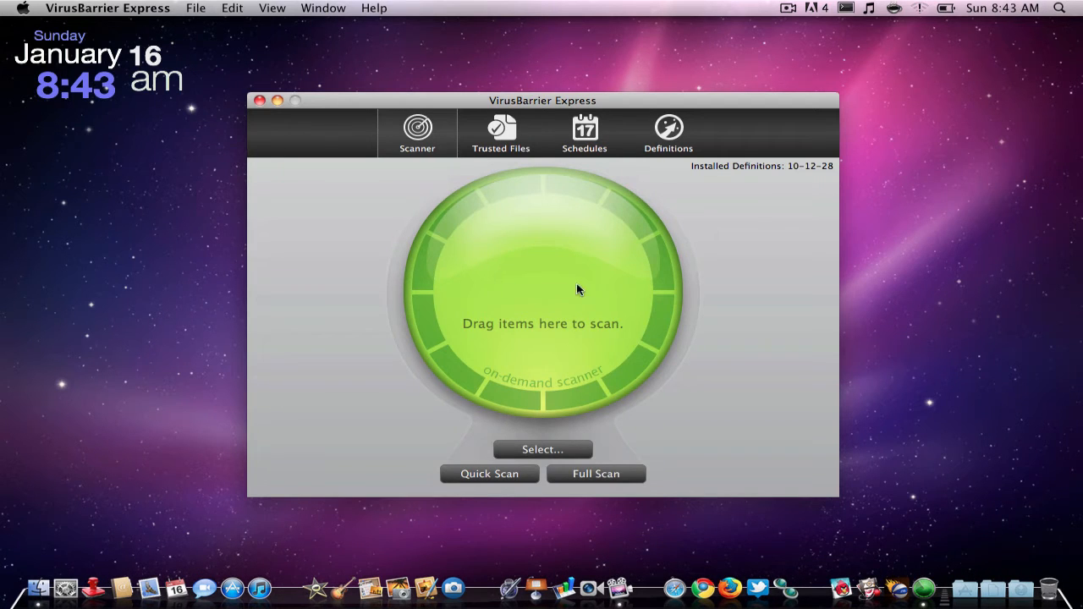
{"action": "mouse_move", "coordinate": [600, 373]}
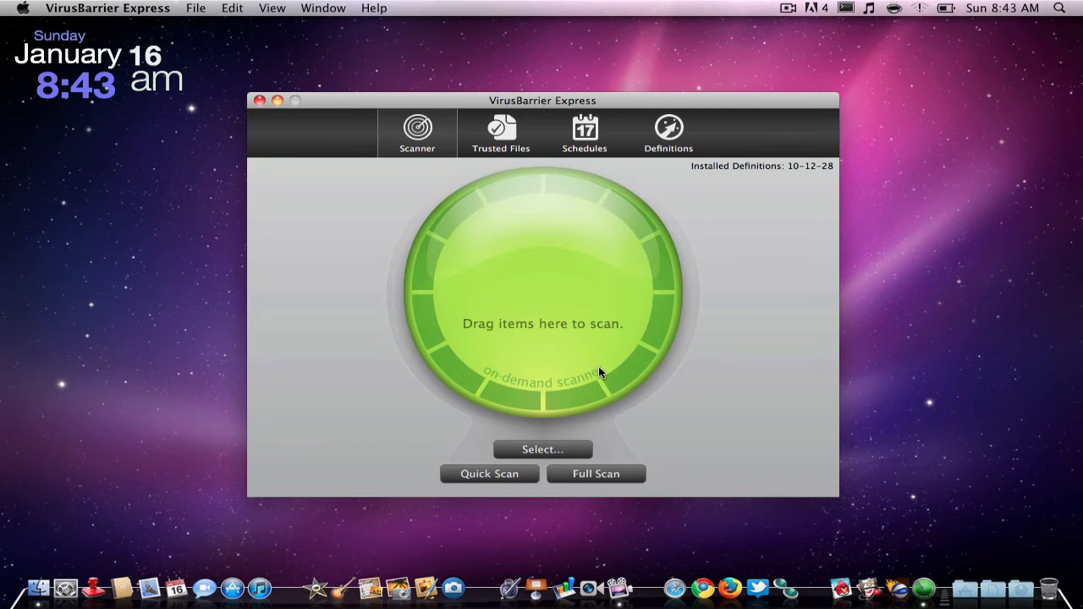
{"action": "mouse_move", "coordinate": [532, 438]}
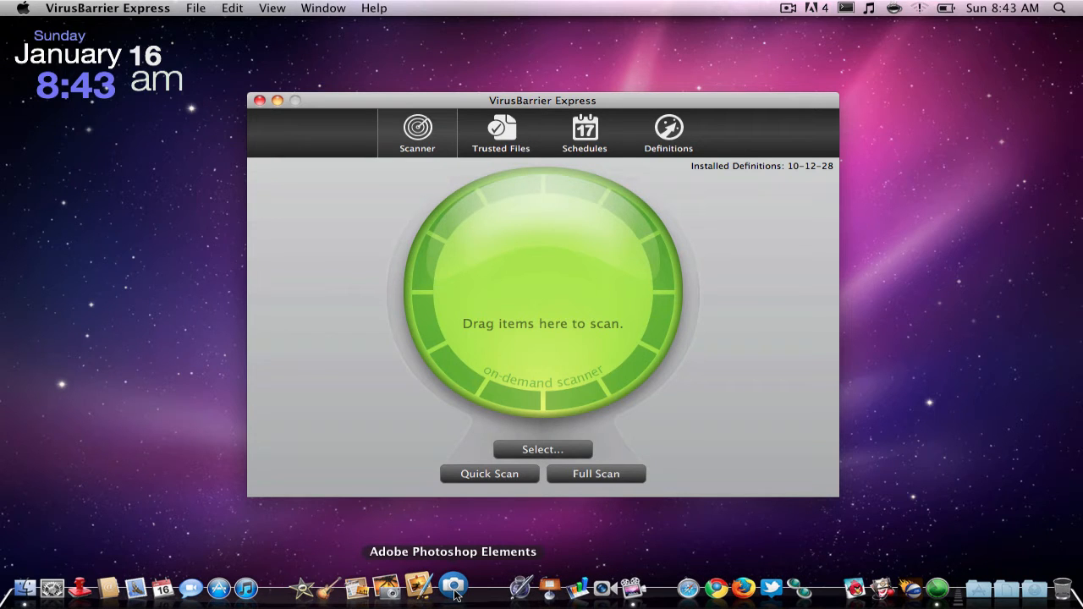
{"action": "mouse_move", "coordinate": [423, 589]}
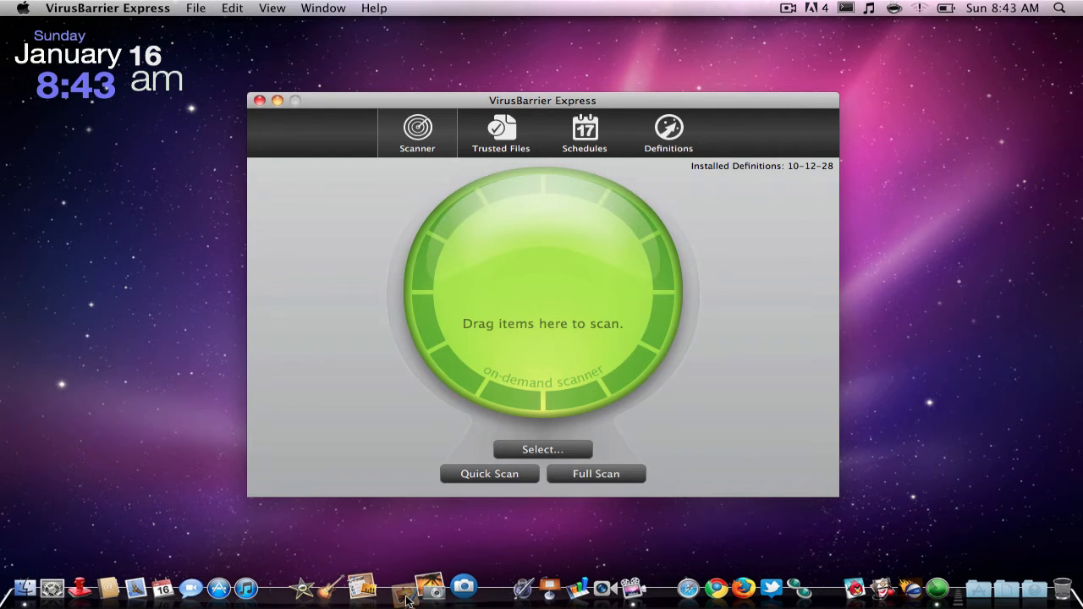
{"action": "mouse_move", "coordinate": [606, 349]}
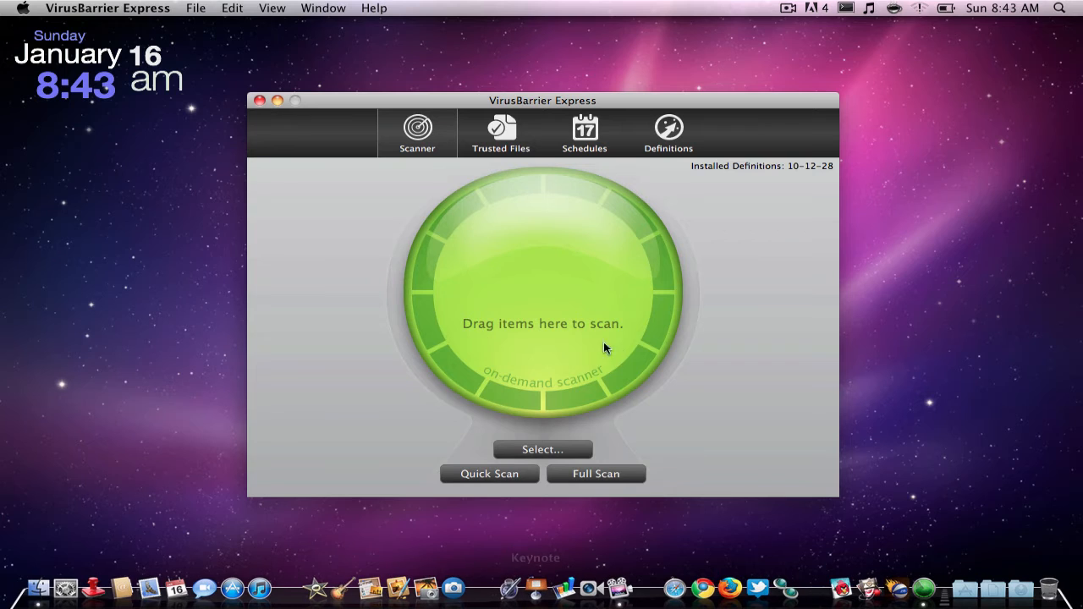
- Select Pixelmator in Macintosh HD's Applications folder as the item to scan
{"action": "left_click", "coordinate": [541, 450]}
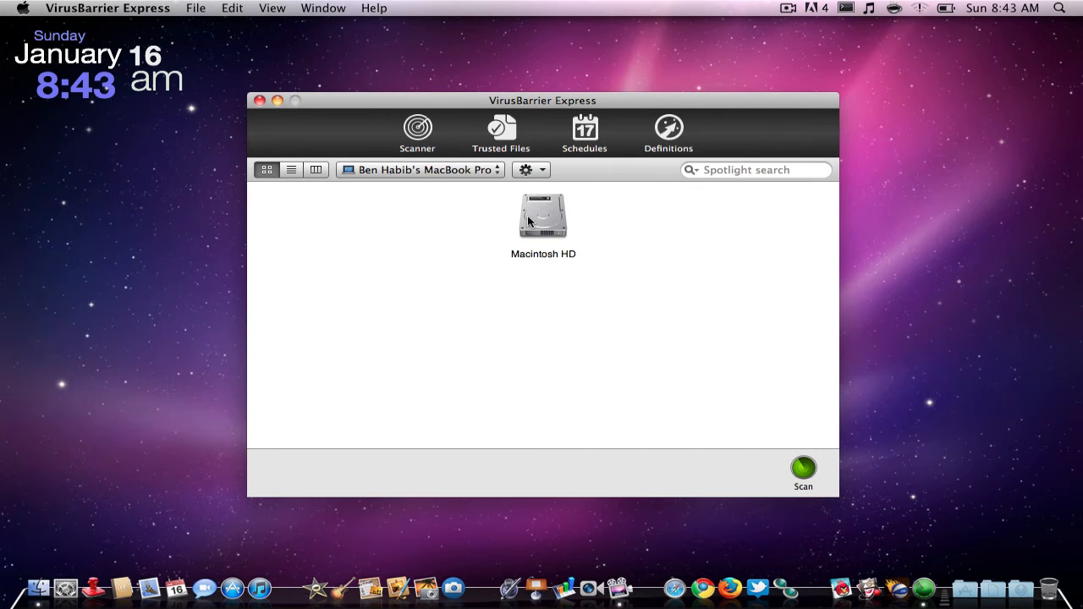
{"action": "double_click", "coordinate": [543, 217]}
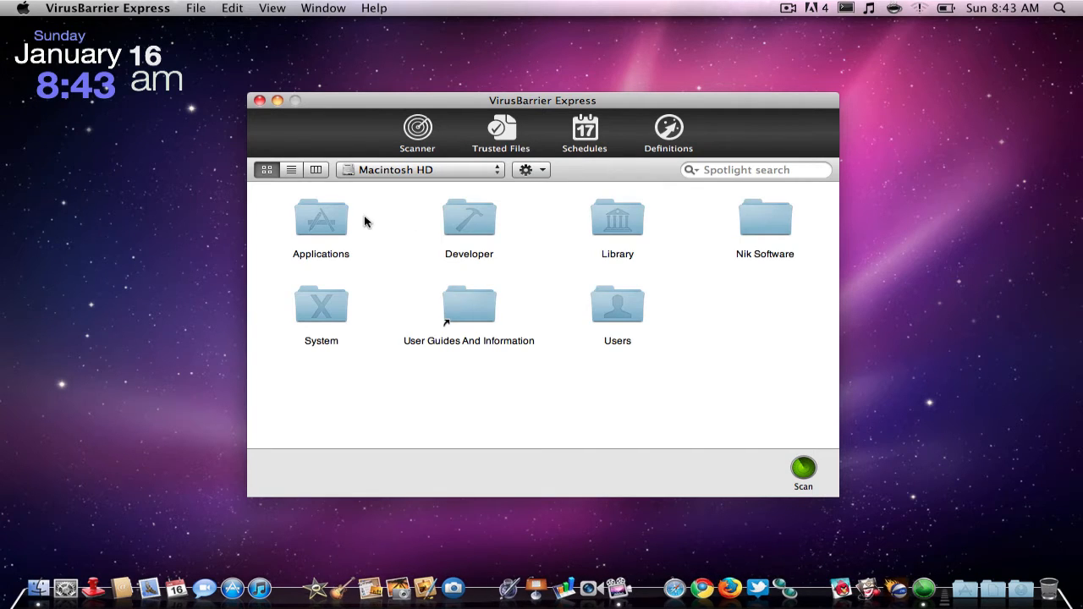
{"action": "double_click", "coordinate": [322, 217]}
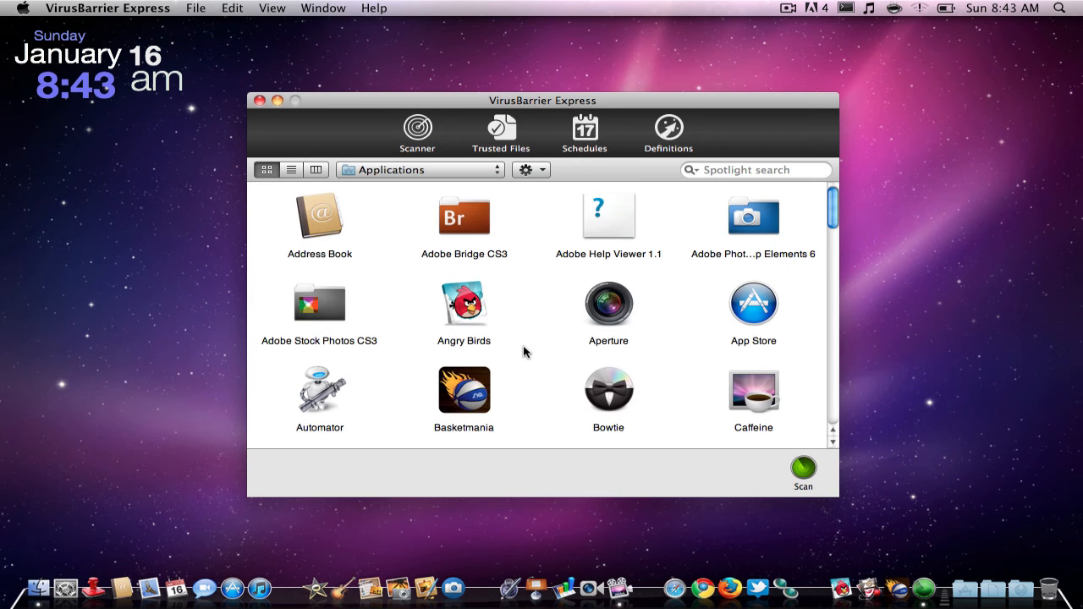
{"action": "scroll", "scroll_direction": "down", "scroll_amount": 3}
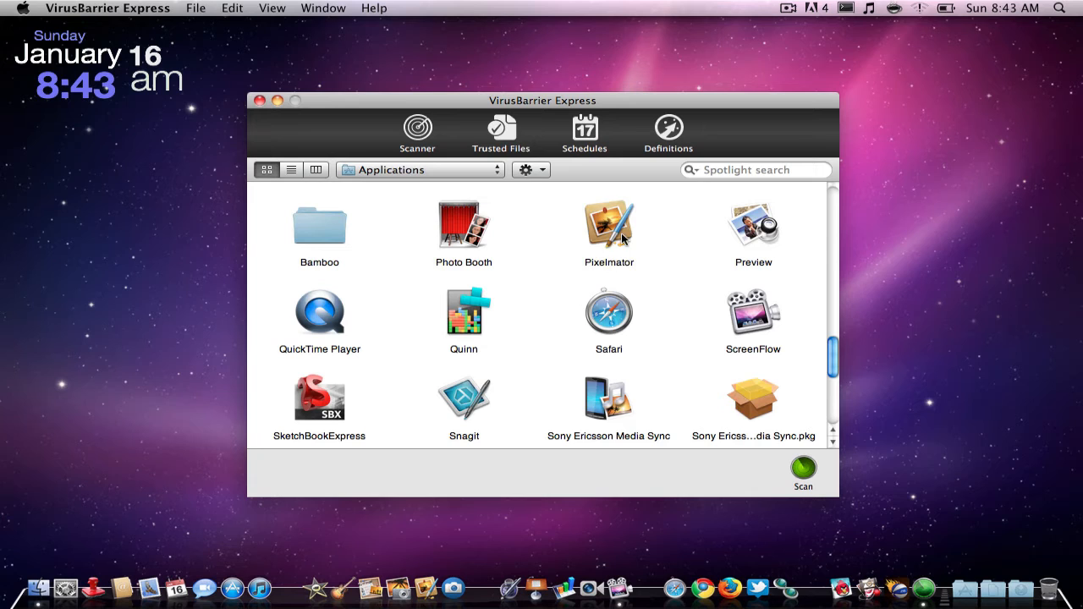
{"action": "left_click", "coordinate": [609, 227]}
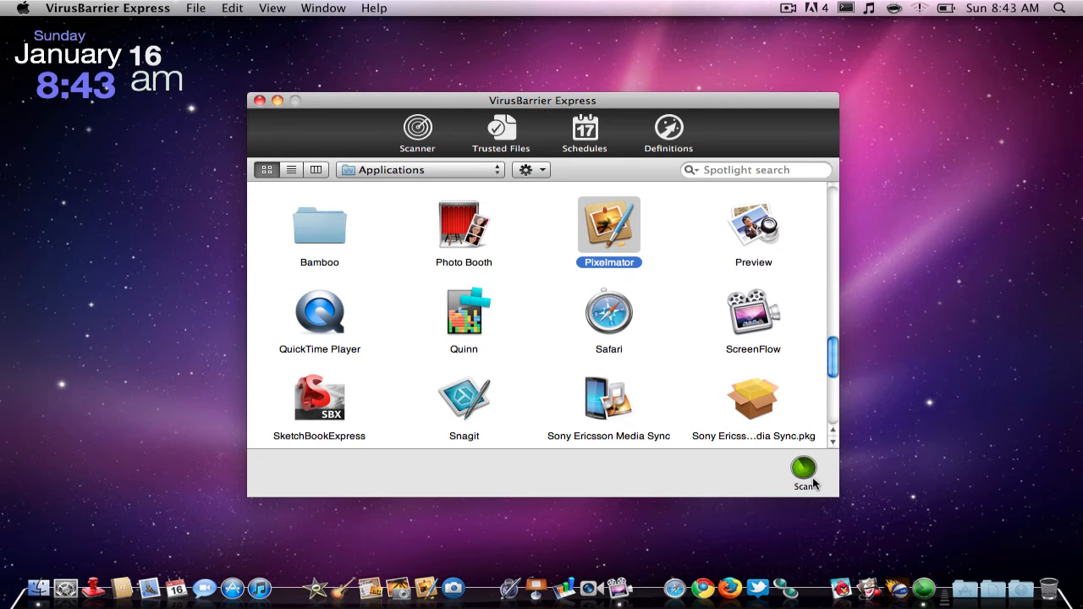
- Scan Pixelmator, ending with 'No infected files found.'
{"action": "left_click", "coordinate": [803, 470]}
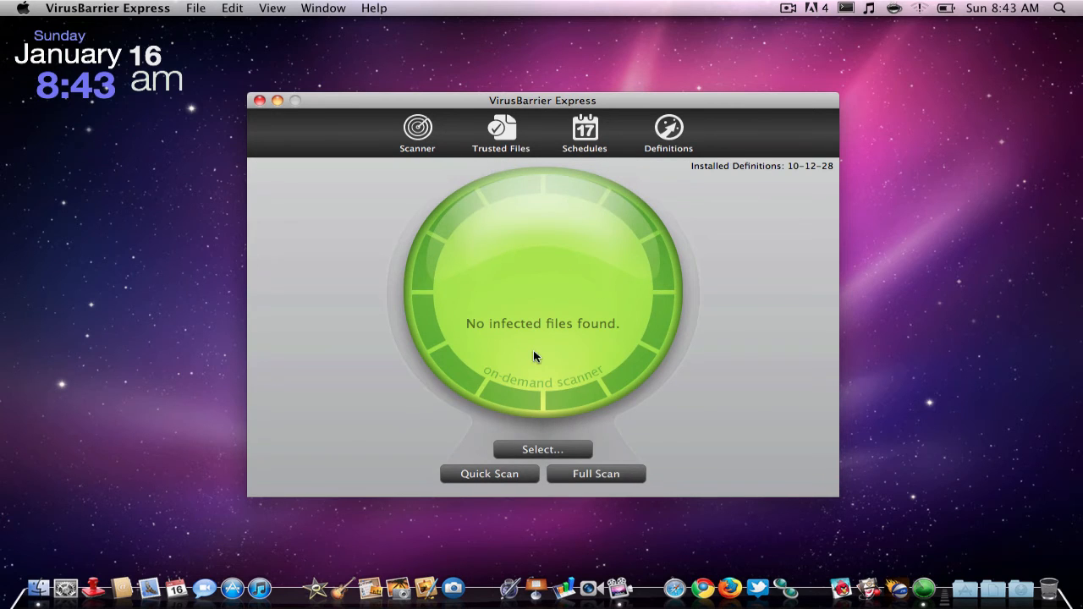
{"action": "mouse_move", "coordinate": [497, 389]}
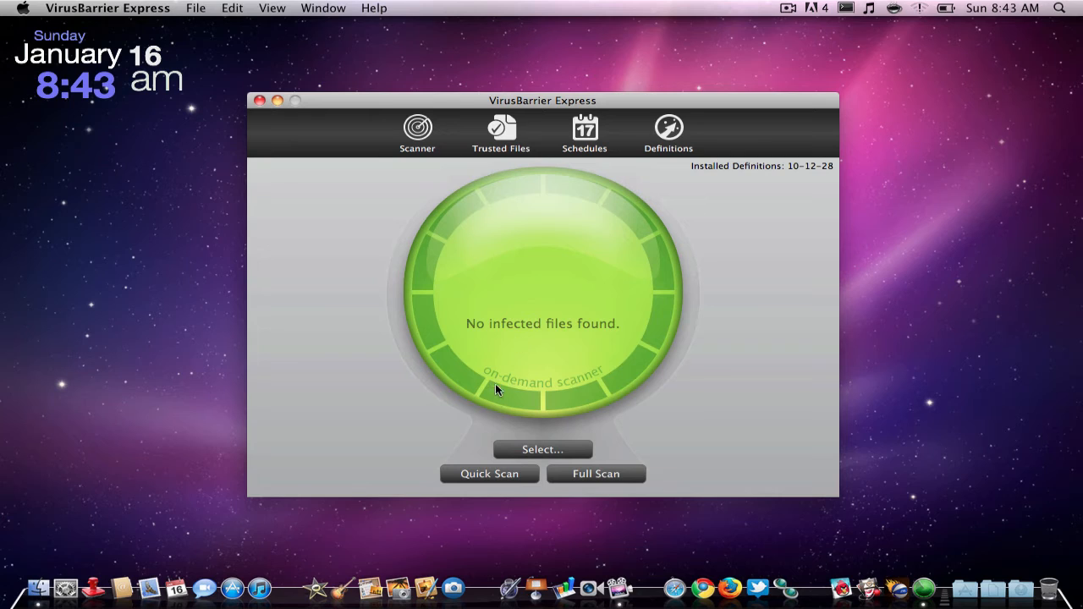
{"action": "mouse_move", "coordinate": [545, 372]}
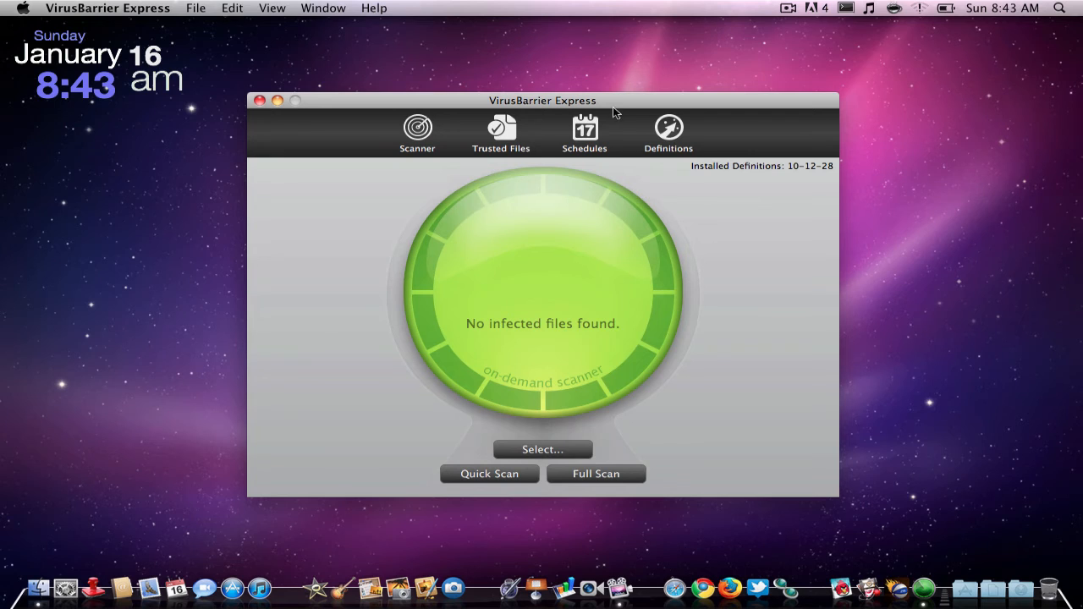
- Check the Schedules page, return to the Scanner results, then close the window
{"action": "left_click", "coordinate": [584, 132]}
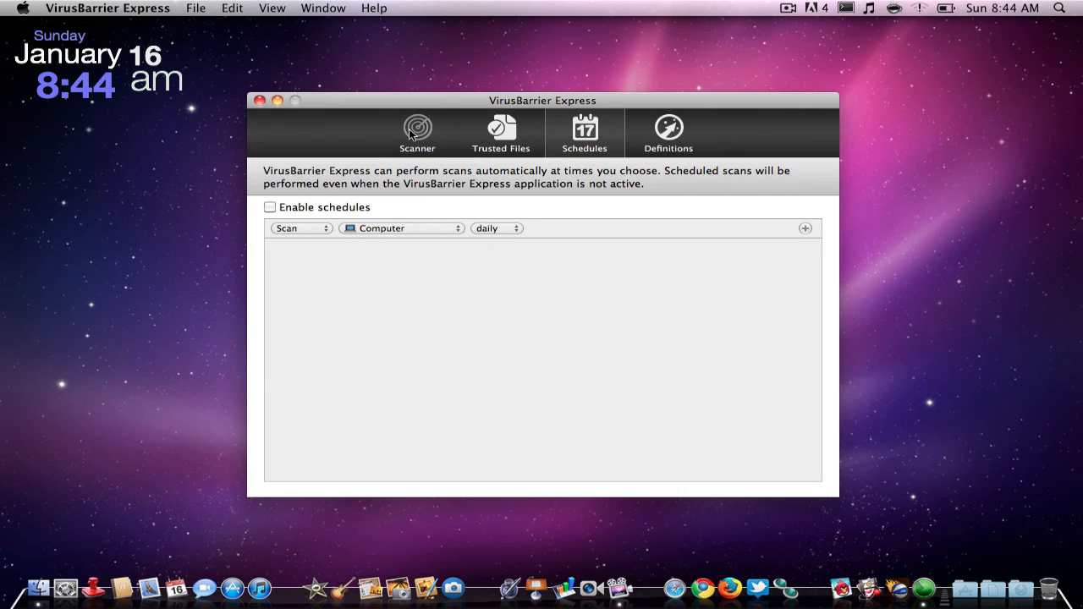
{"action": "left_click", "coordinate": [417, 132]}
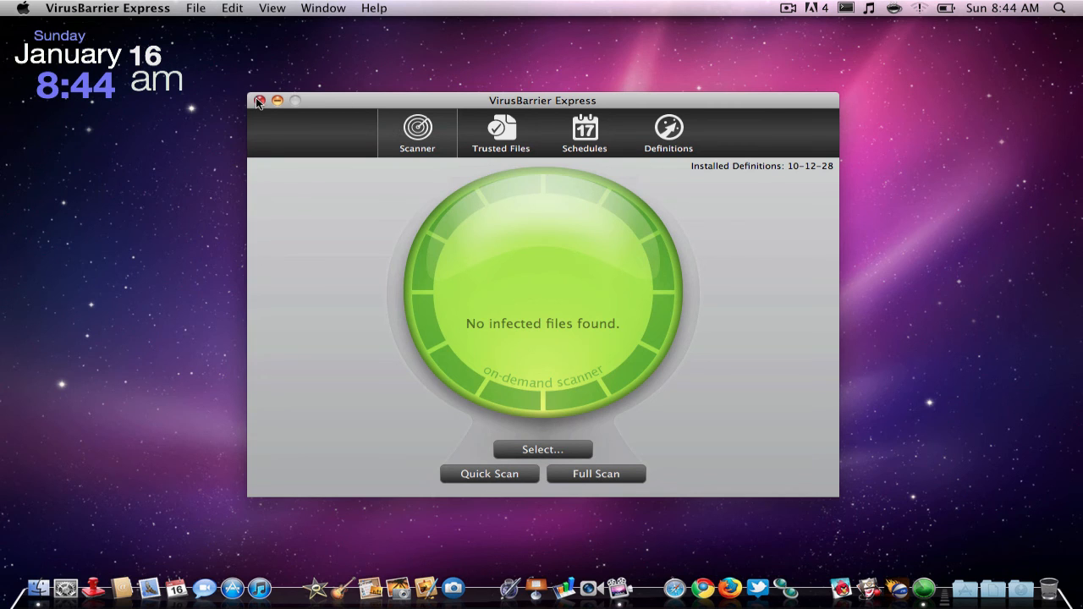
{"action": "left_click", "coordinate": [260, 100]}
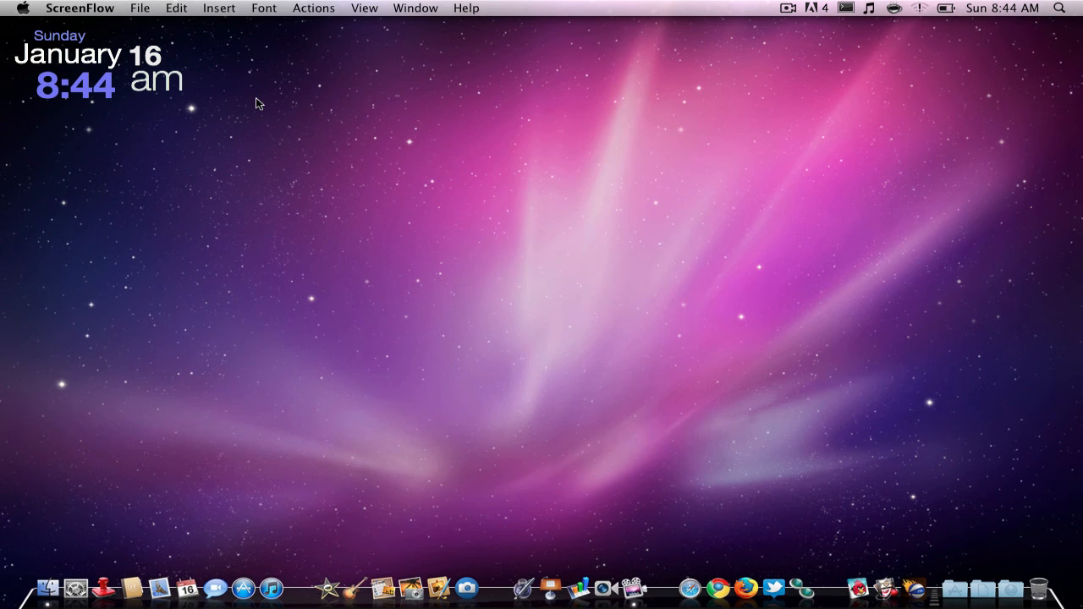